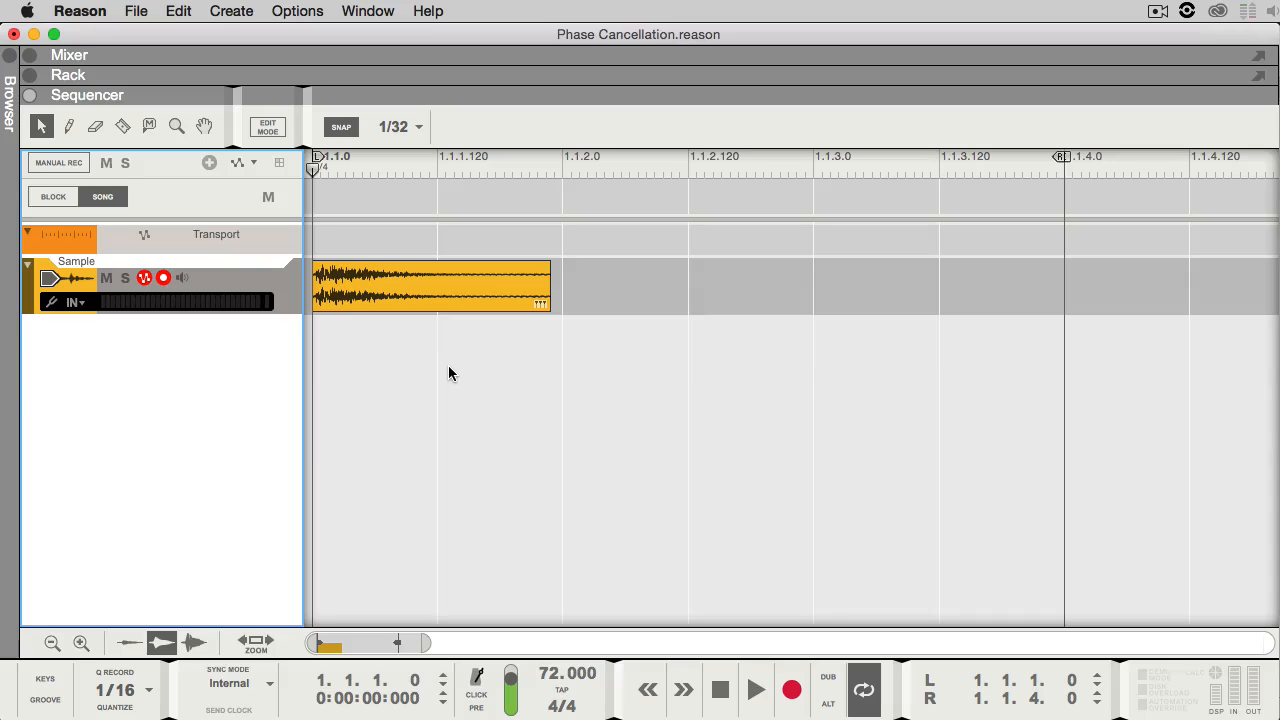
Audition the snare sample, then set the song position and left locator to 1.1.1.120
left_click(755, 689)
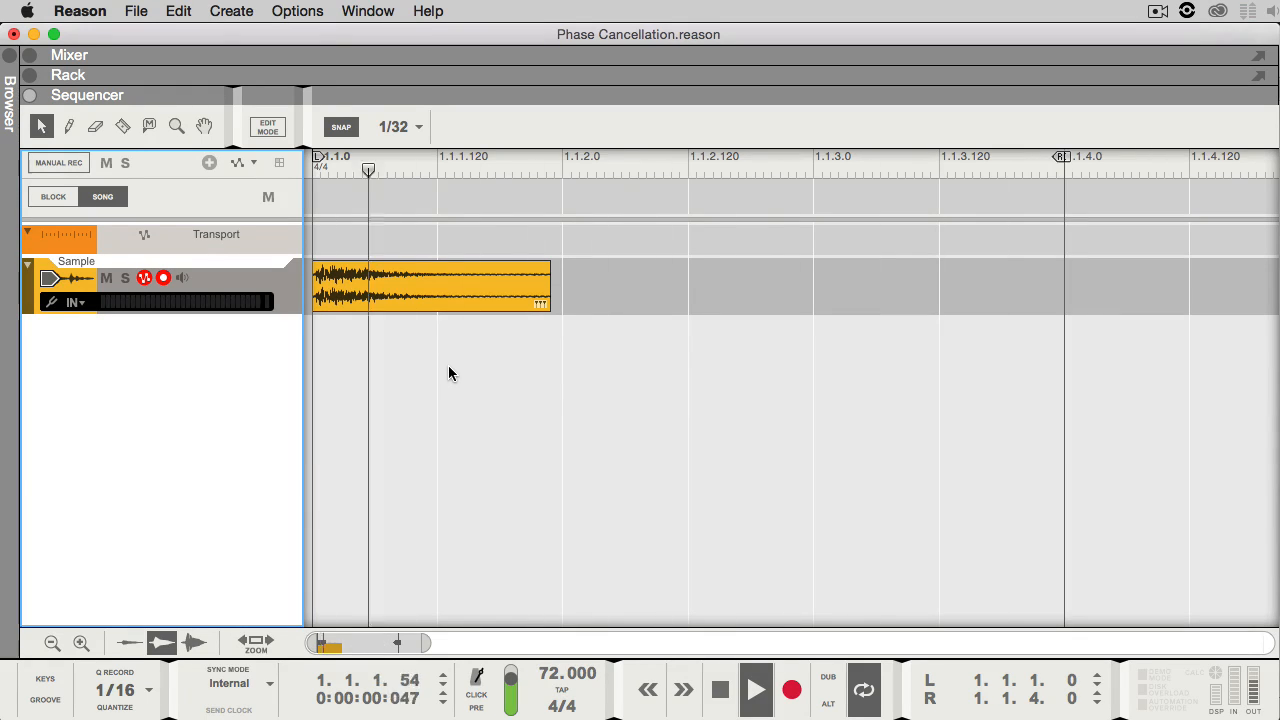
left_click(538, 170)
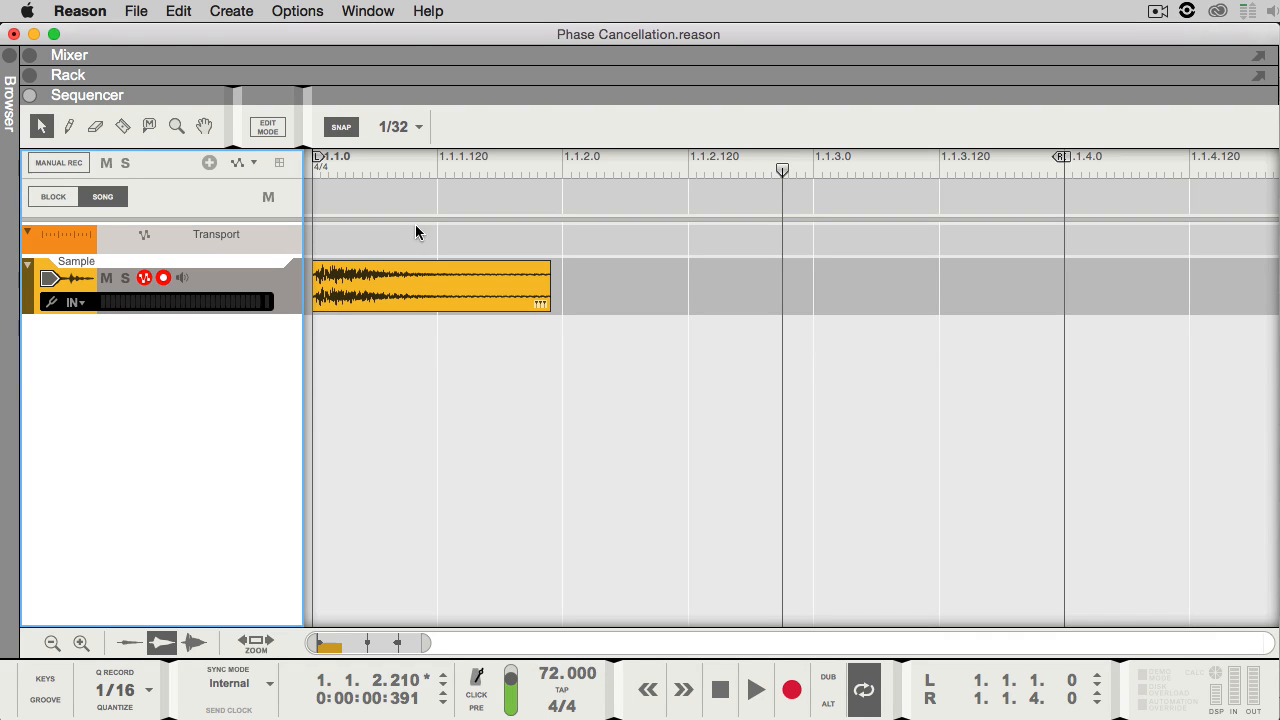
left_click(437, 168)
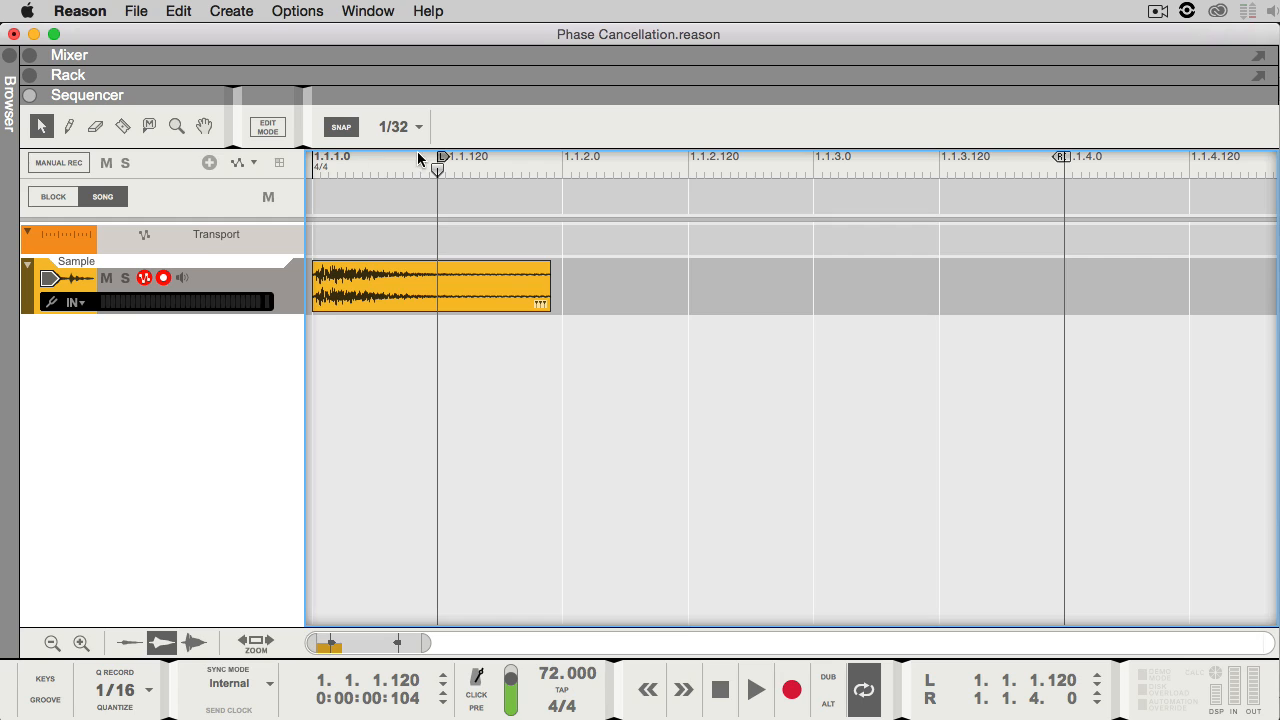
left_click(755, 689)
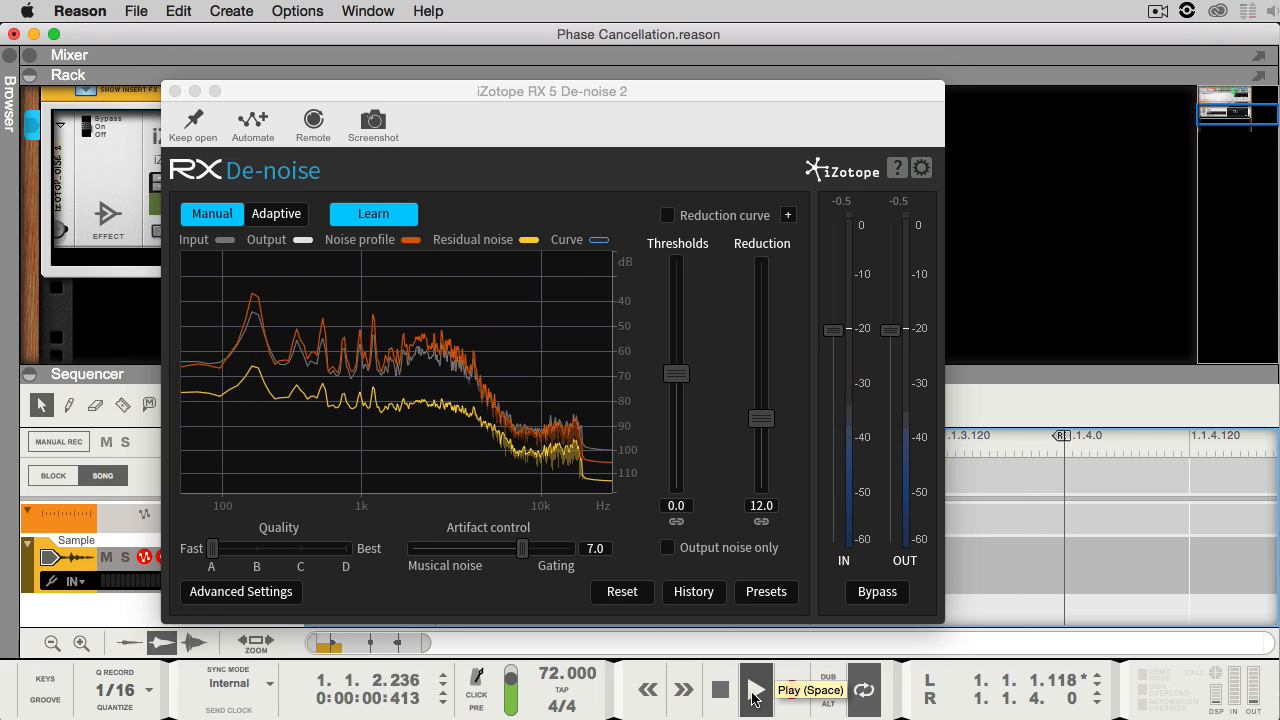
Play the snare sample through the iZotope RX 5 De-noise plugin
left_click(756, 690)
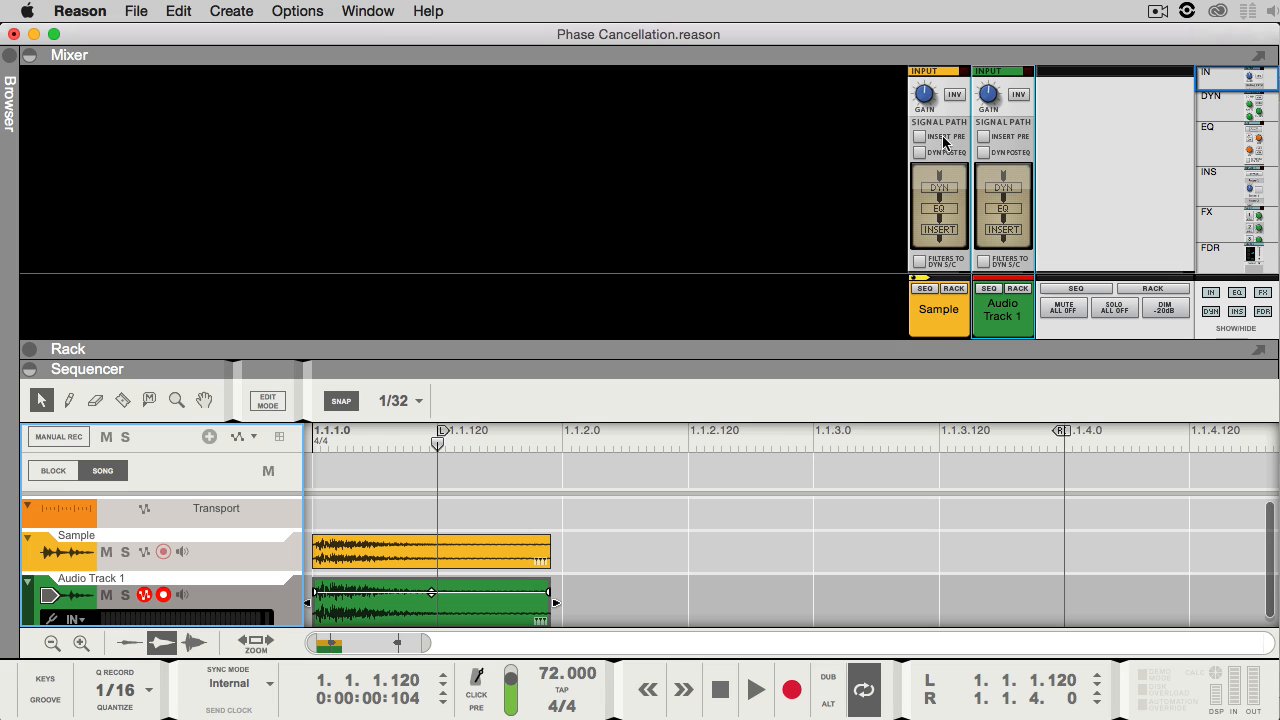
mouse_move(1017, 95)
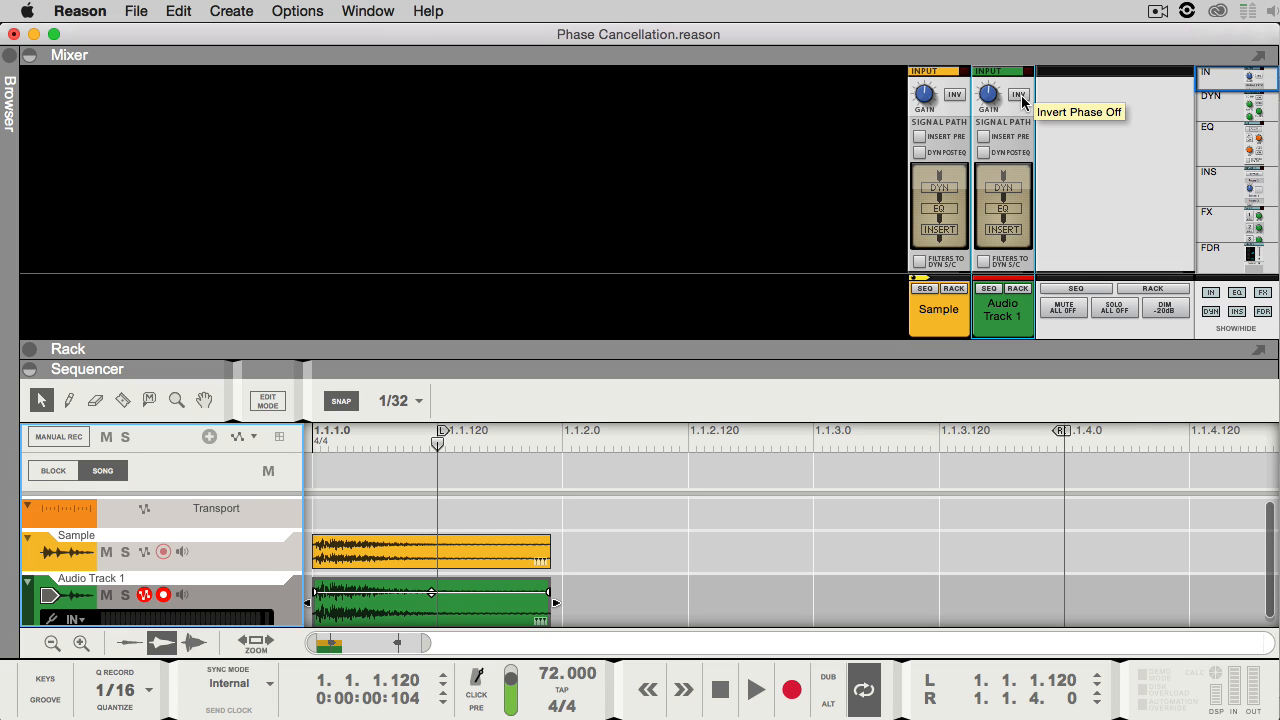
Invert the phase of Audio Track 1 with the INV switch in the mixer
left_click(1017, 94)
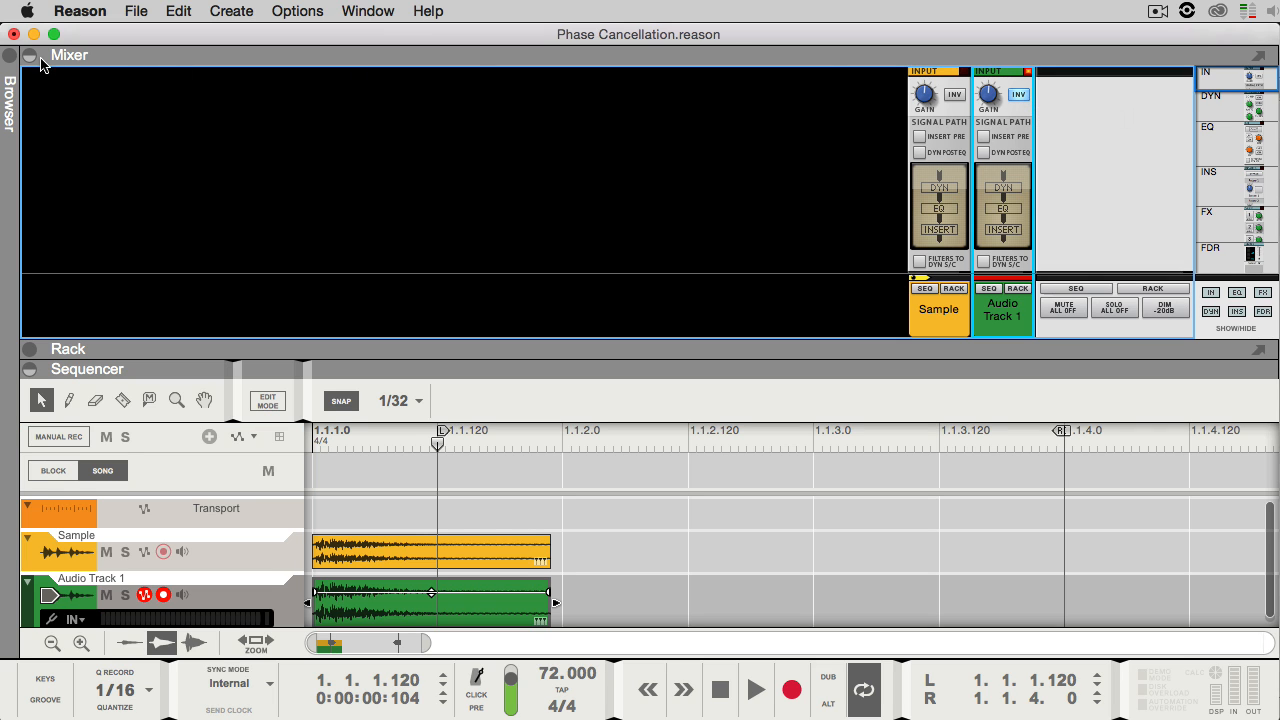
Collapse the mixer and return the left locator to 1.1.1.0 before playing both clips
left_click(30, 55)
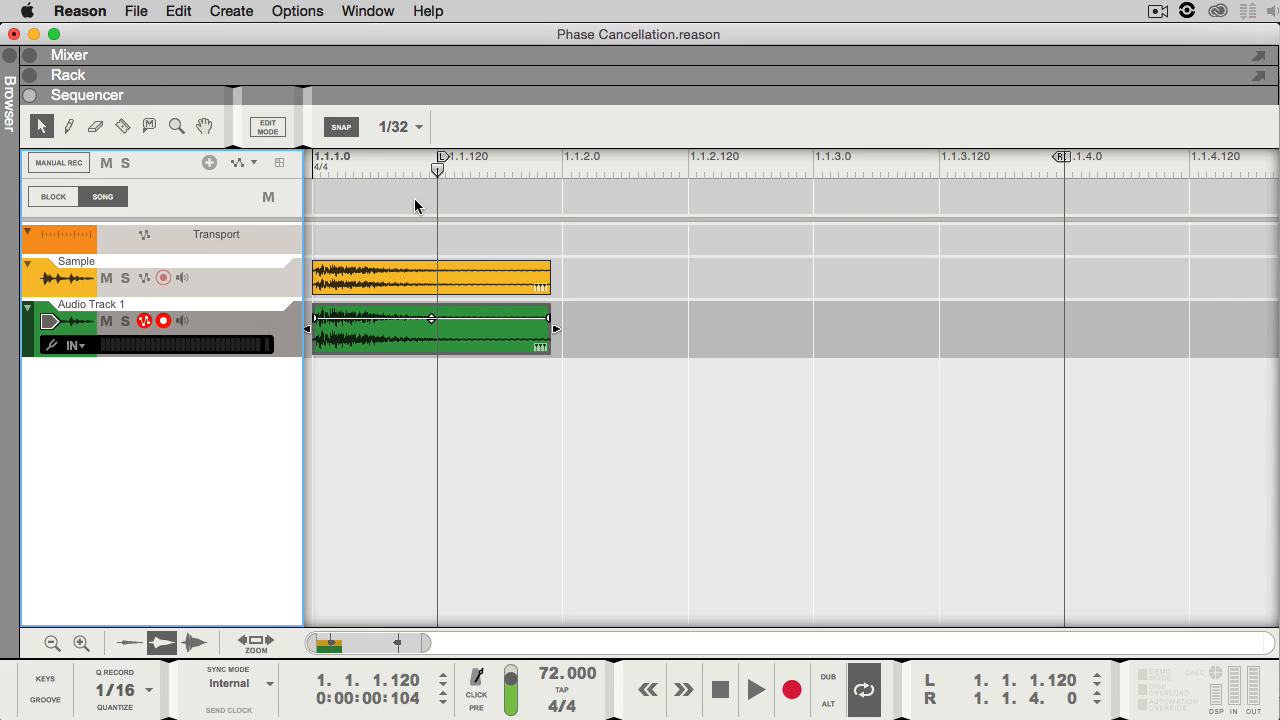
mouse_move(445, 165)
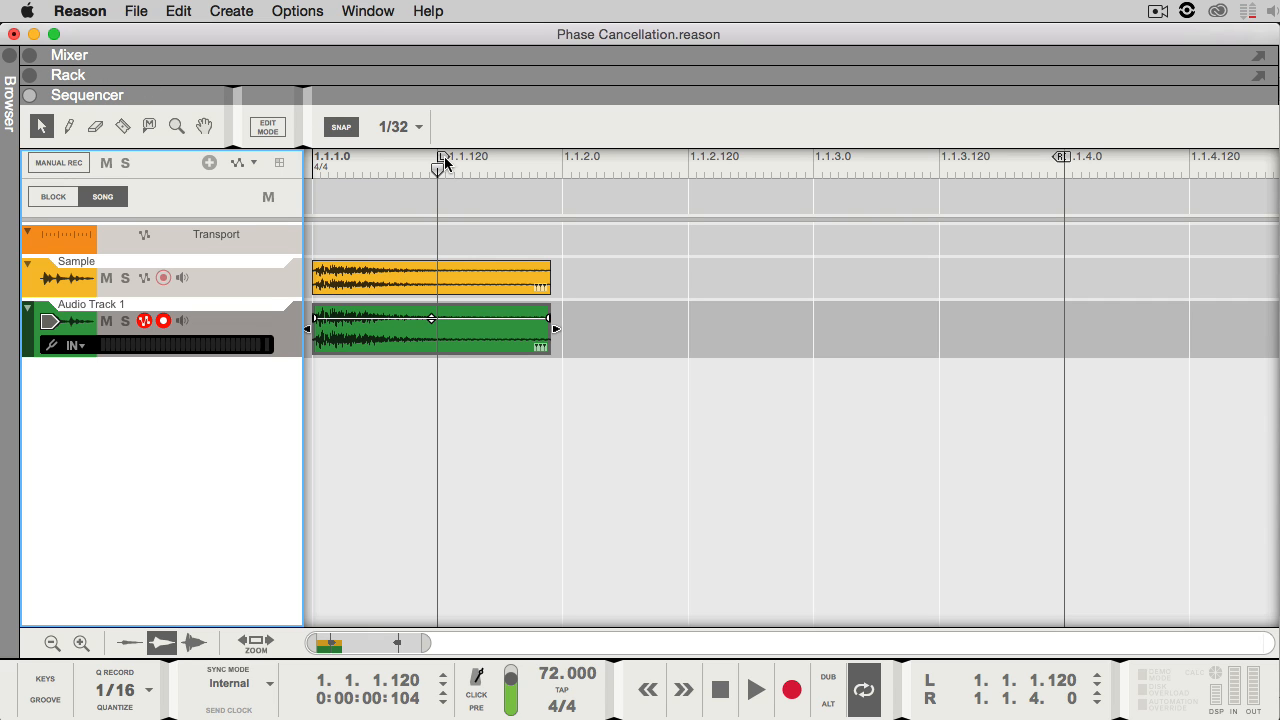
left_click(430, 330)
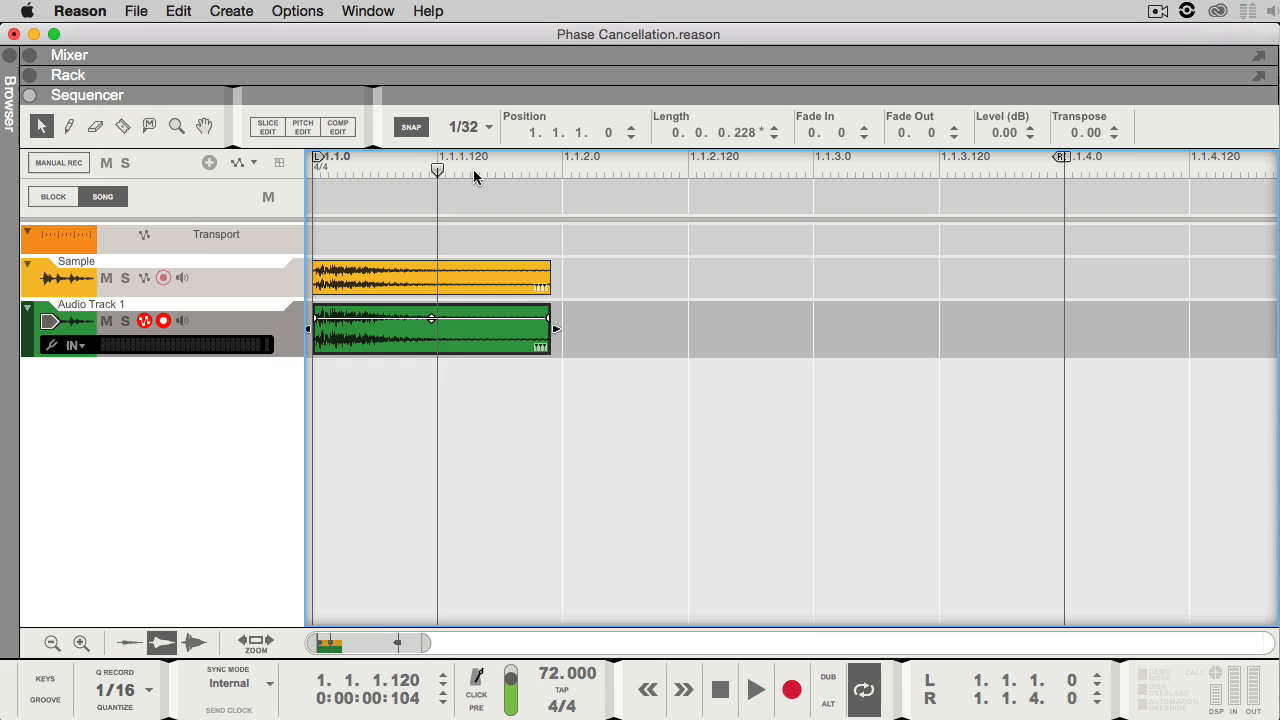
left_click(756, 689)
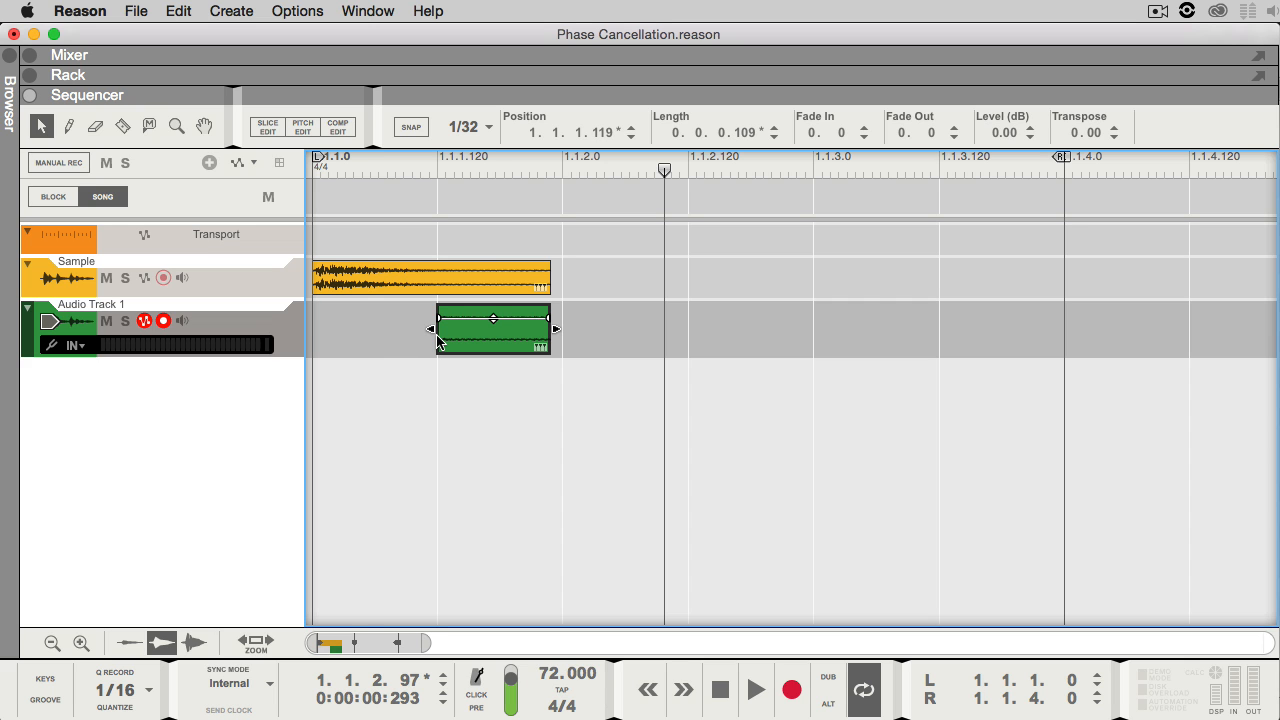
Trim the Audio Track 1 clip start to 1.1.1.80, checking the tail cancellation on playback
left_click(756, 689)
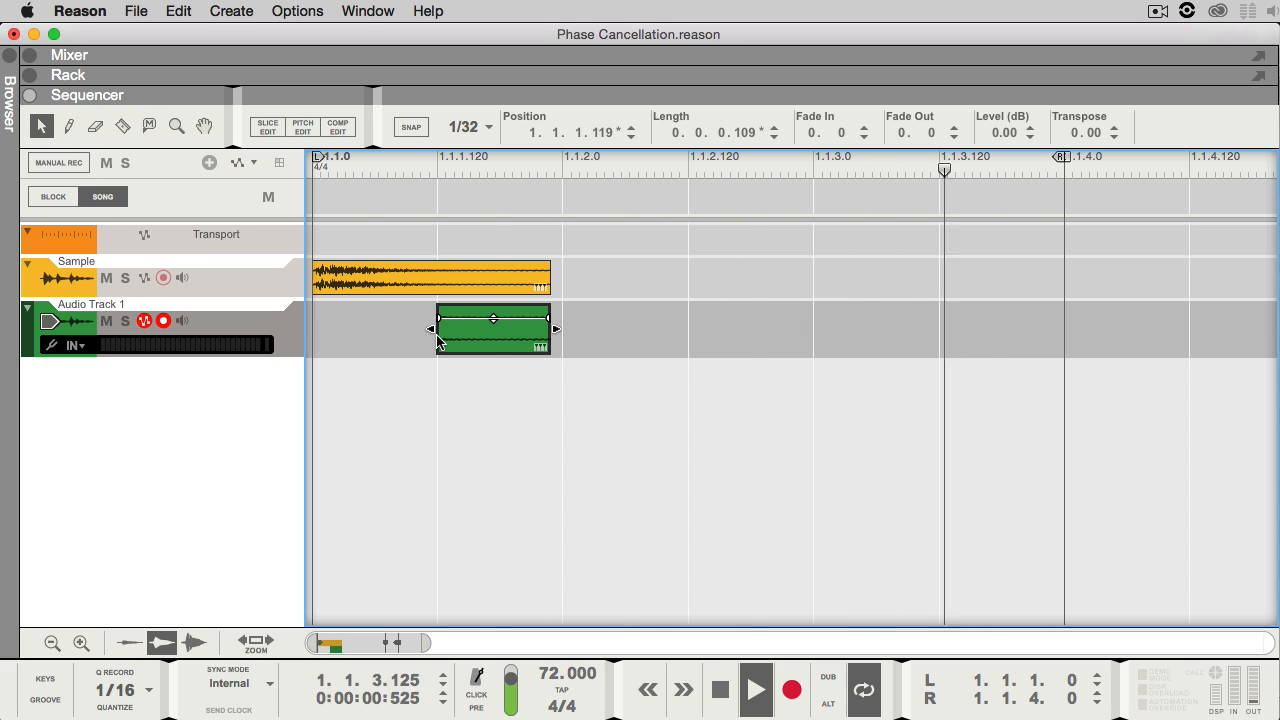
left_click_drag(430, 328, 418, 328)
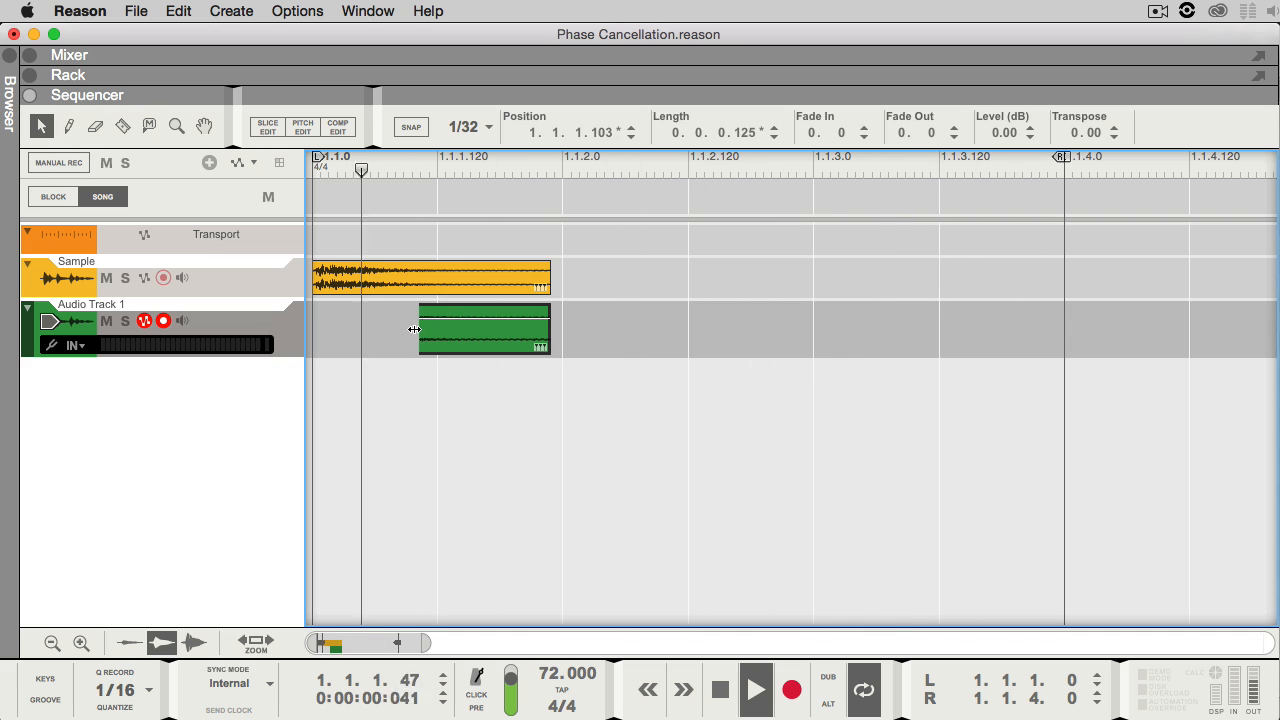
left_click(460, 330)
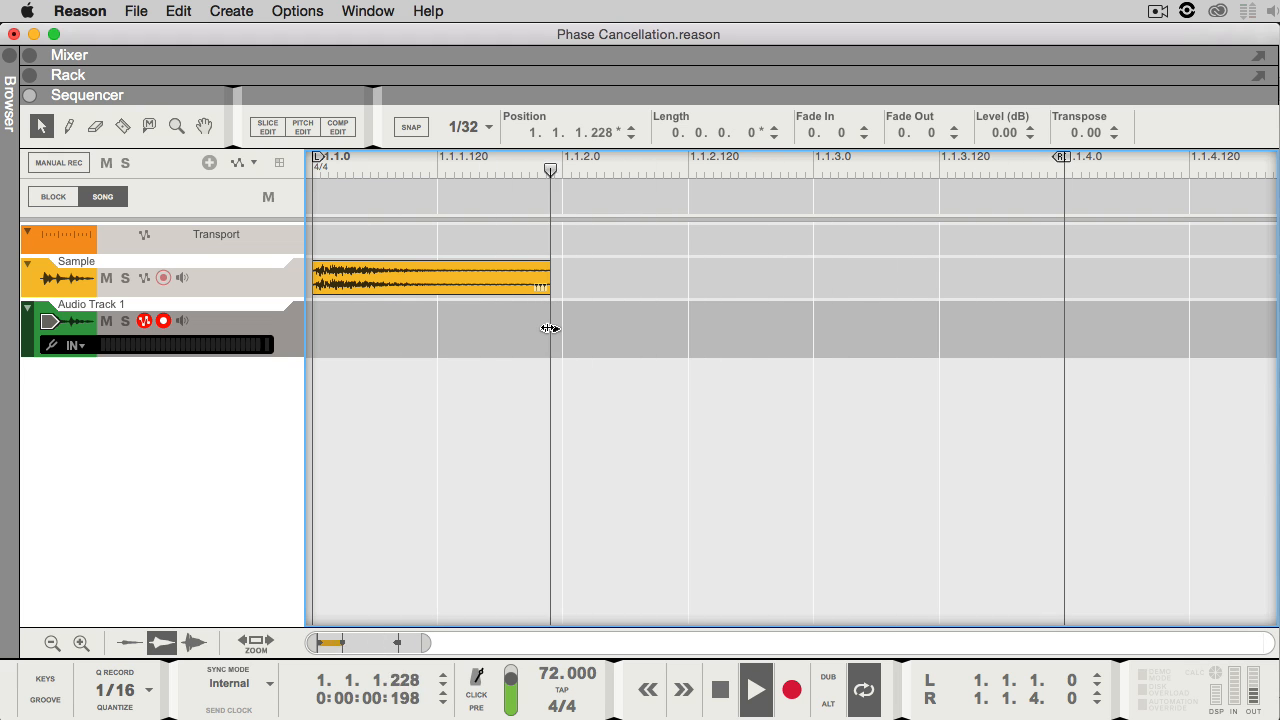
left_click_drag(395, 328, 550, 328)
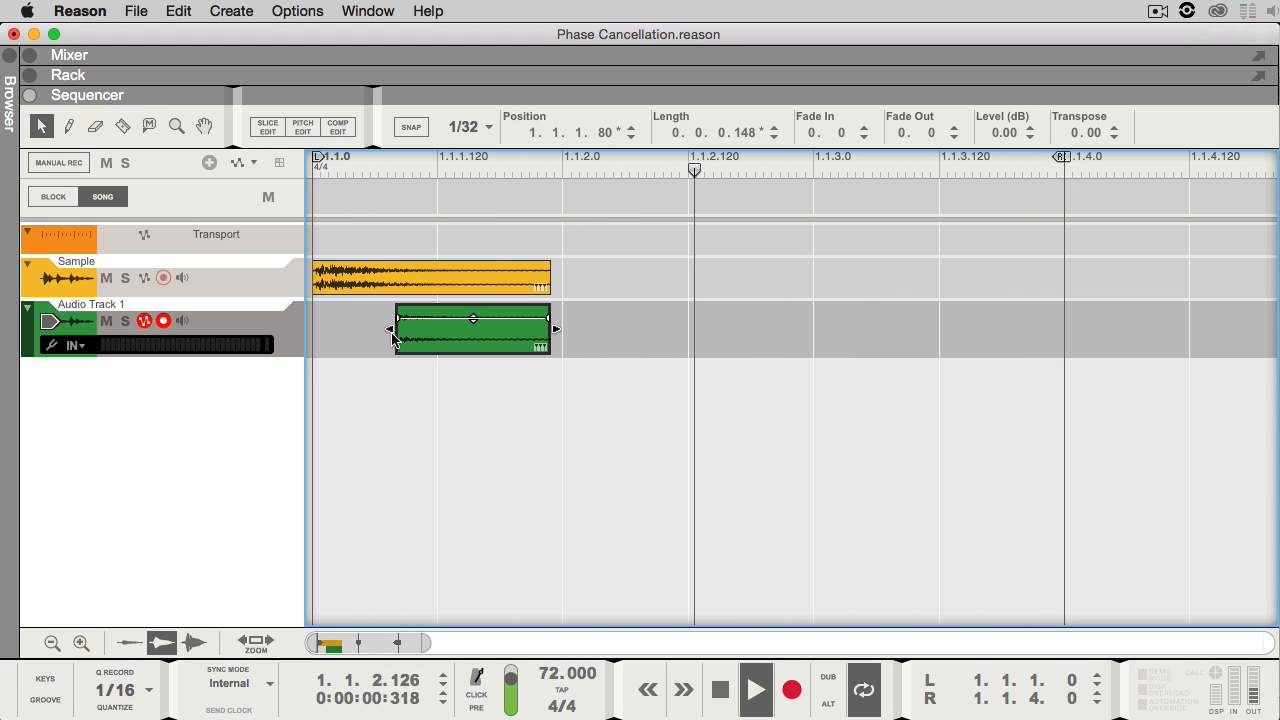